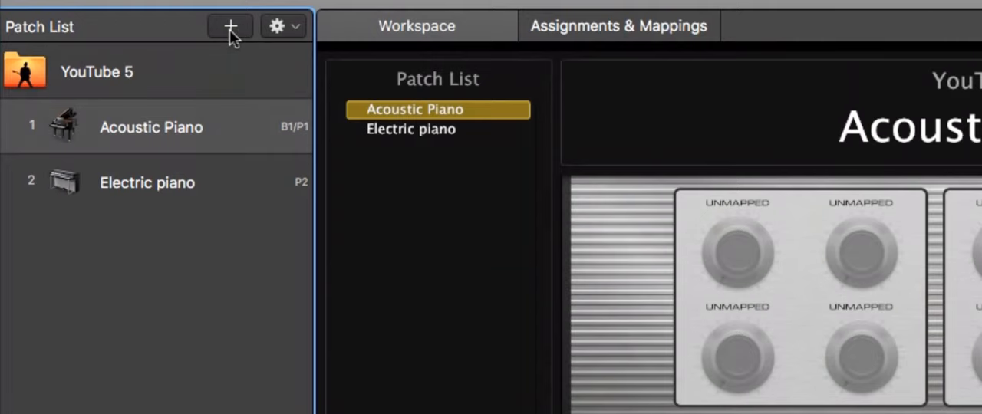
# - Add a new patch named Layer to the concert from the Patch List
pyautogui.click(230, 25)
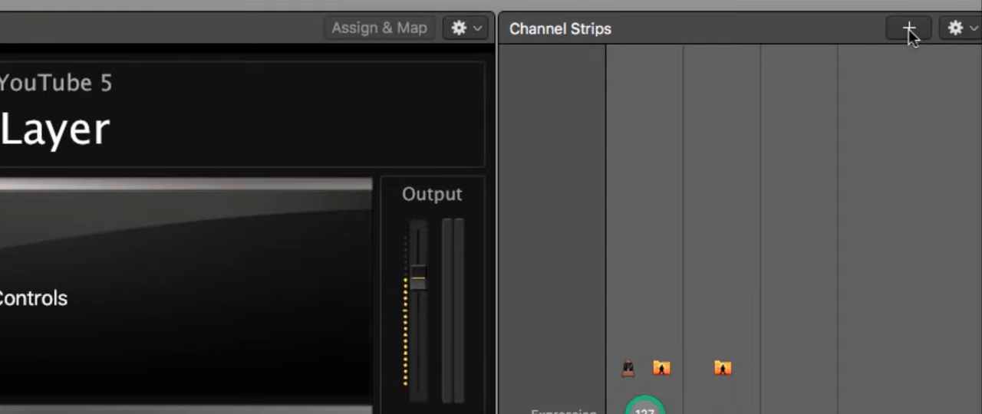
# - Create two new Software Instrument channel strips in the Layer patch
pyautogui.click(909, 27)
pyautogui.write('2')
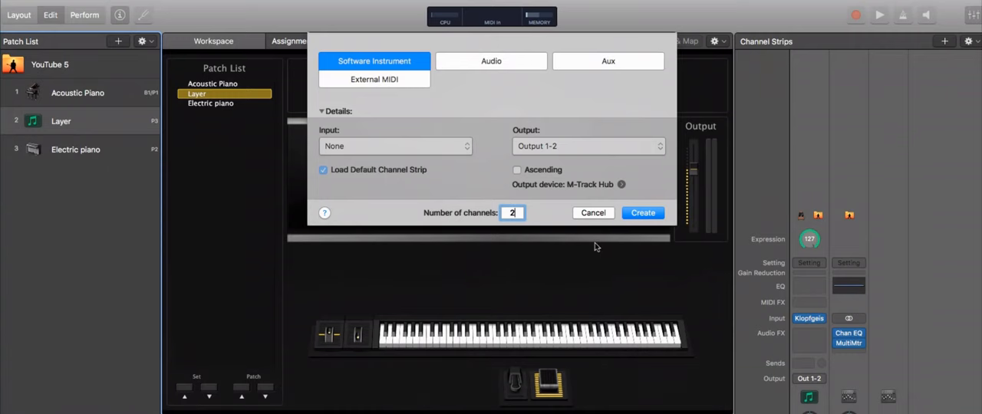
pyautogui.click(642, 212)
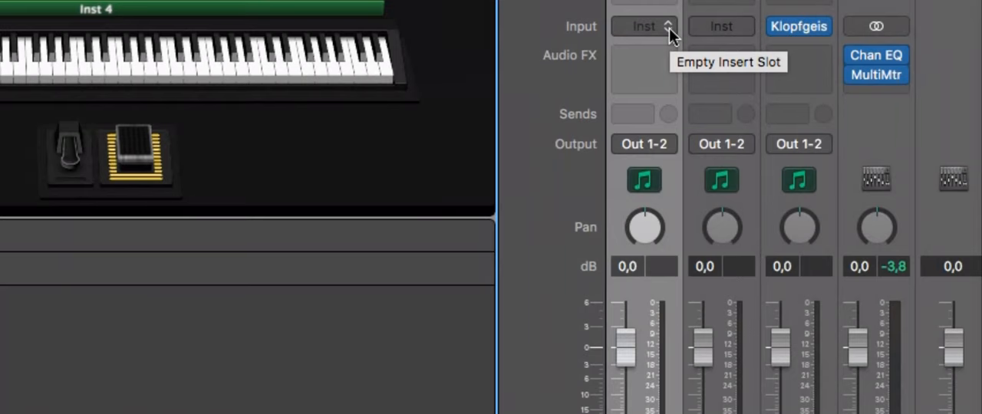
# - Bring up the instrument plug-in list on the first new channel strip's Input slot
pyautogui.click(644, 26)
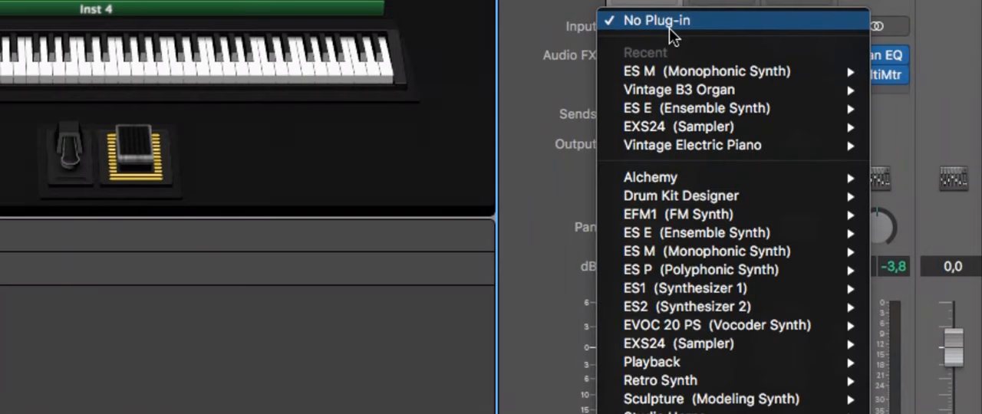
pyautogui.moveTo(706, 126)
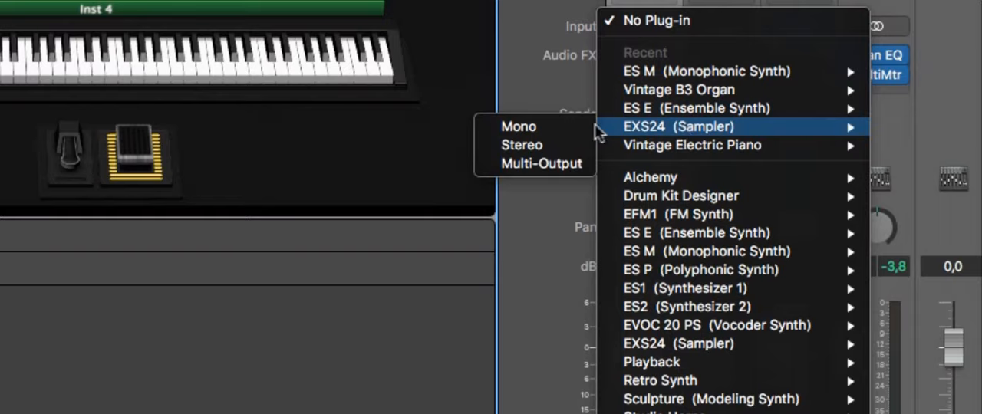
pyautogui.moveTo(521, 144)
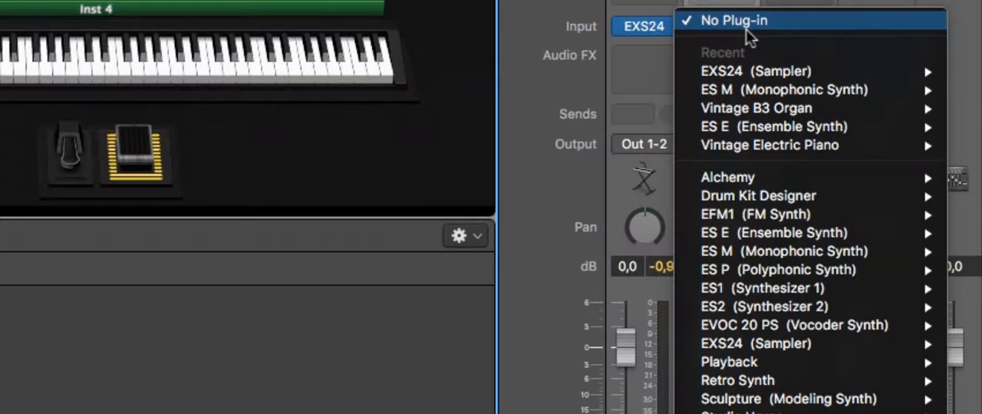
pyautogui.moveTo(759, 178)
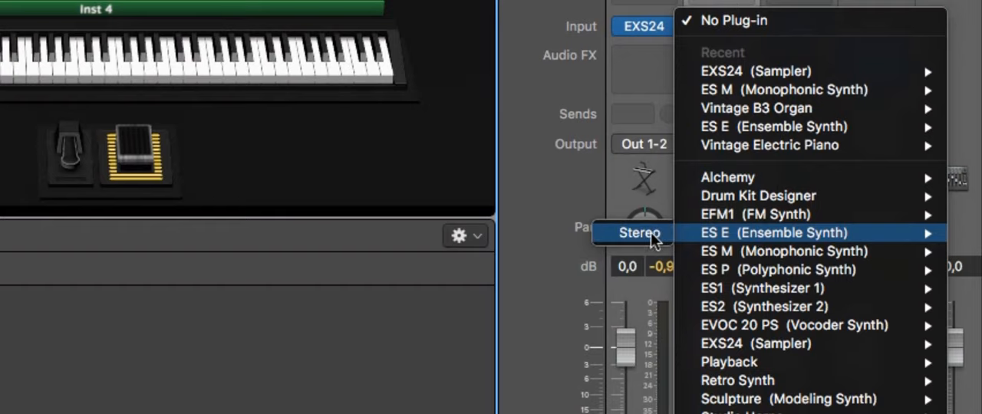
pyautogui.moveTo(775, 233)
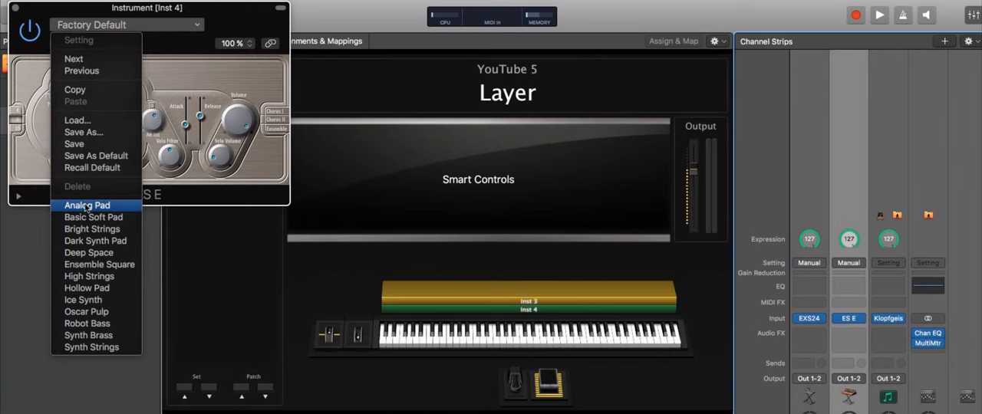
# - Load the Analog Pad preset into ES E and close its plug-in window
pyautogui.click(85, 205)
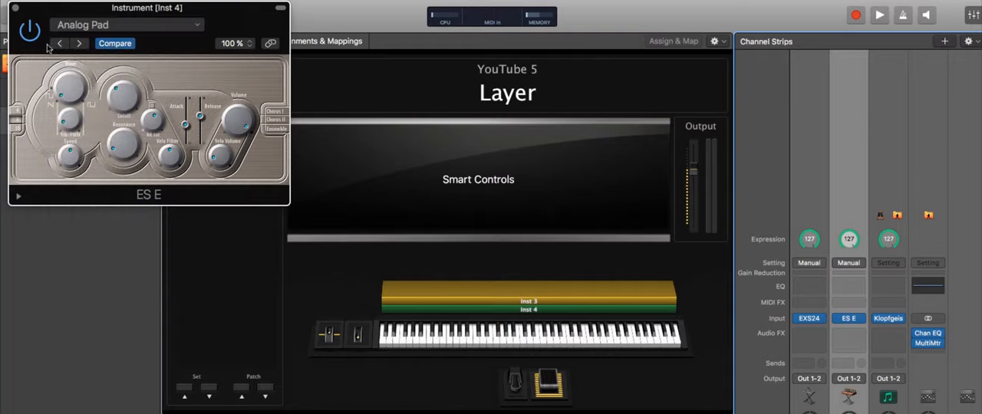
pyautogui.click(14, 7)
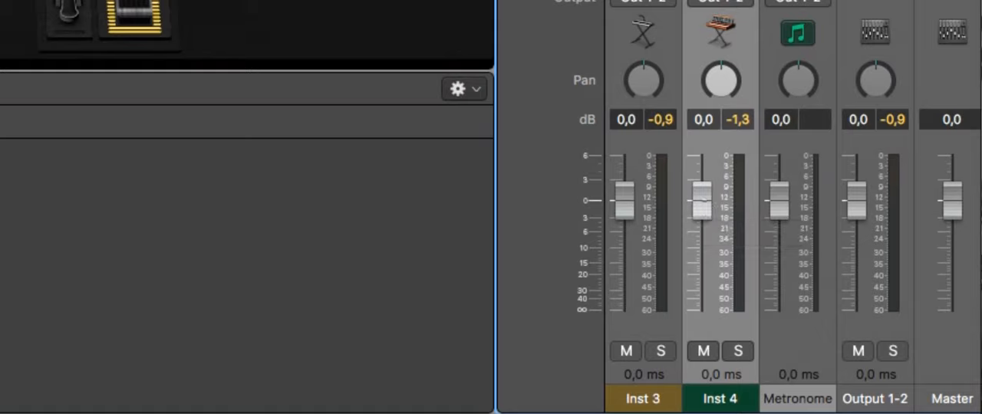
# - Lower the Inst 4 channel strip volume fader to about -10.6 dB
pyautogui.moveTo(703, 201); pyautogui.dragTo(699, 233)
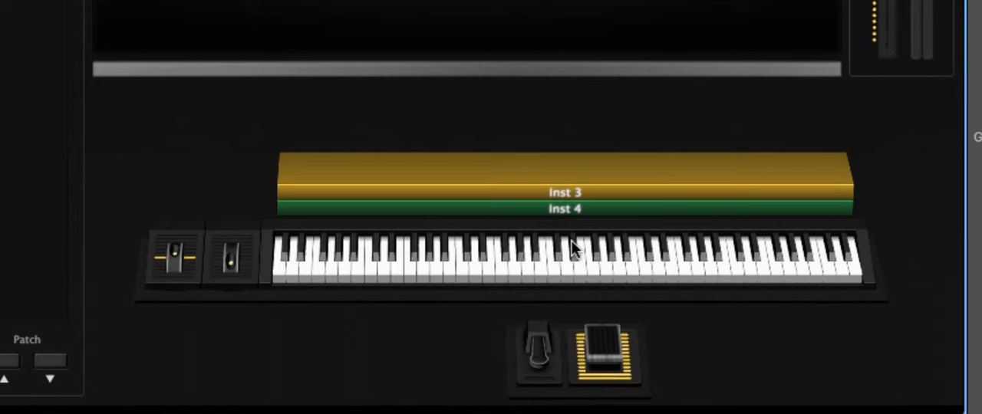
pyautogui.moveTo(474, 198)
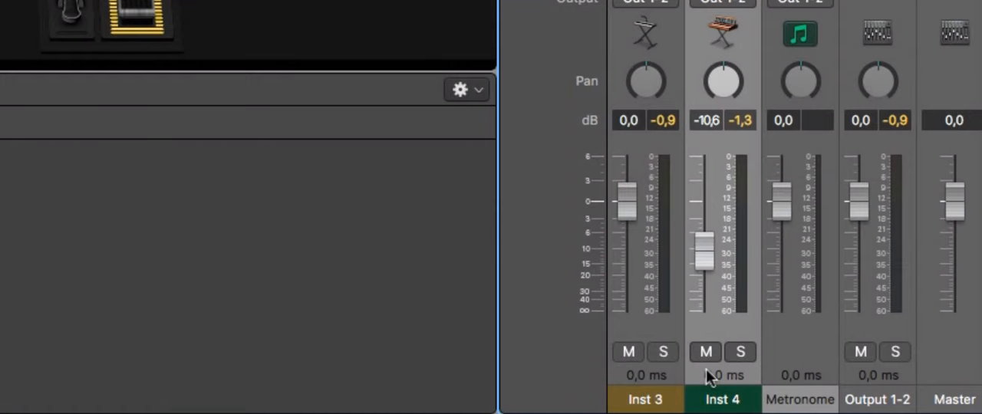
pyautogui.moveTo(675, 402)
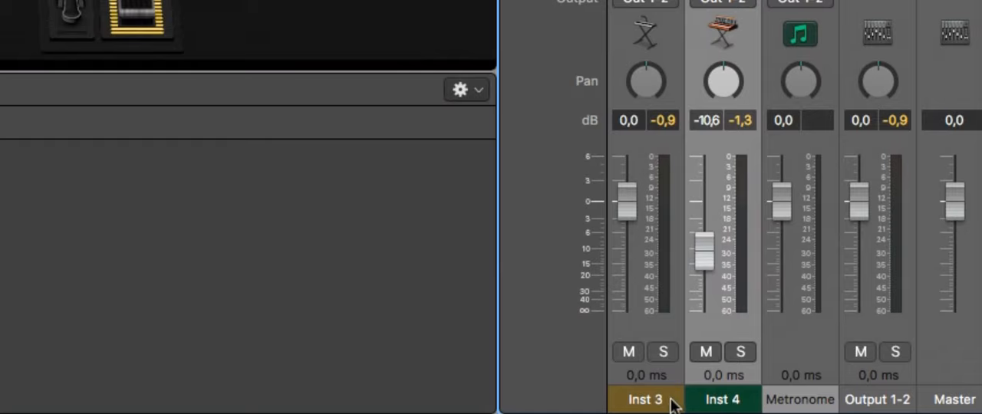
pyautogui.moveTo(645, 64)
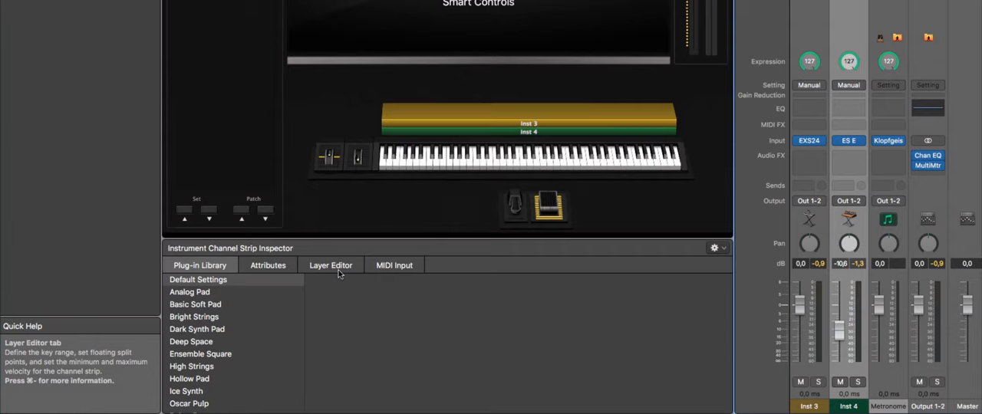
# - Show the Layer Editor and move the Inst 4 layer's low key up the keyboard
pyautogui.click(330, 264)
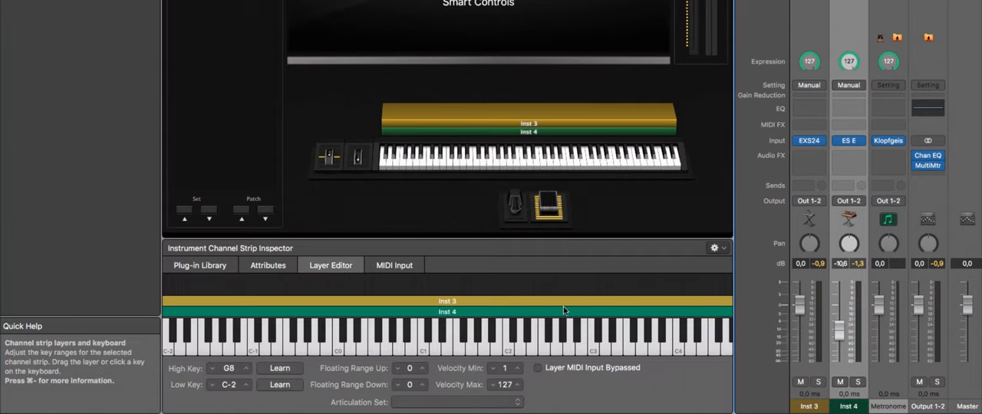
pyautogui.moveTo(330, 264)
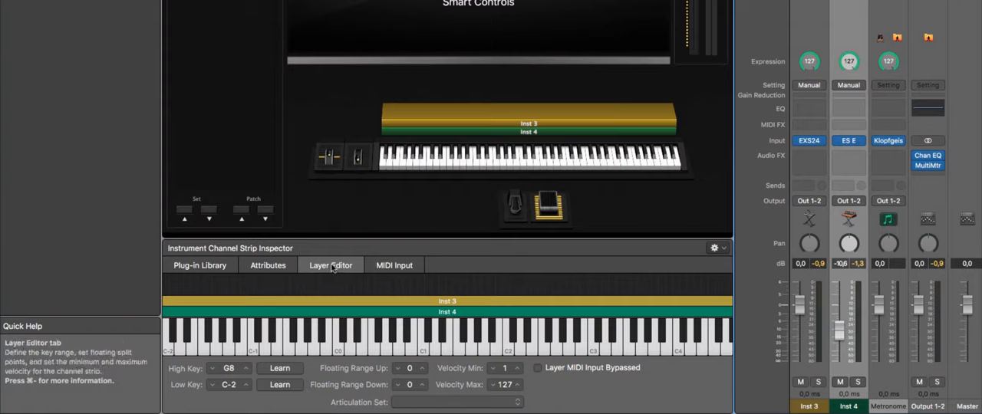
pyautogui.moveTo(178, 310)
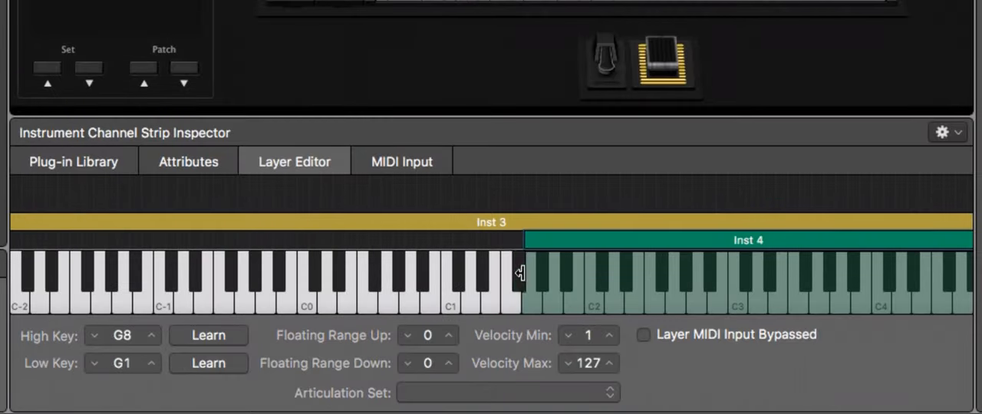
pyautogui.moveTo(521, 273); pyautogui.dragTo(798, 273)
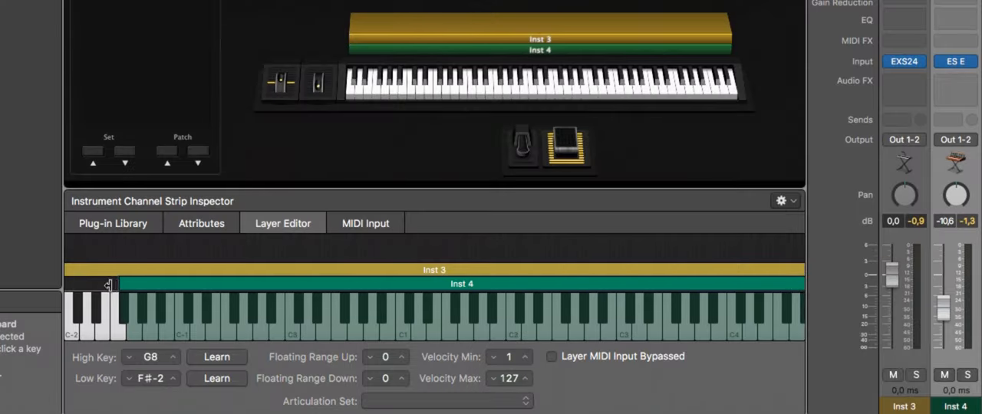
# - Raise the Inst 3 layer's Low Key so it starts around E3, leaving Inst 4 full-range
pyautogui.moveTo(110, 283); pyautogui.dragTo(73, 284)
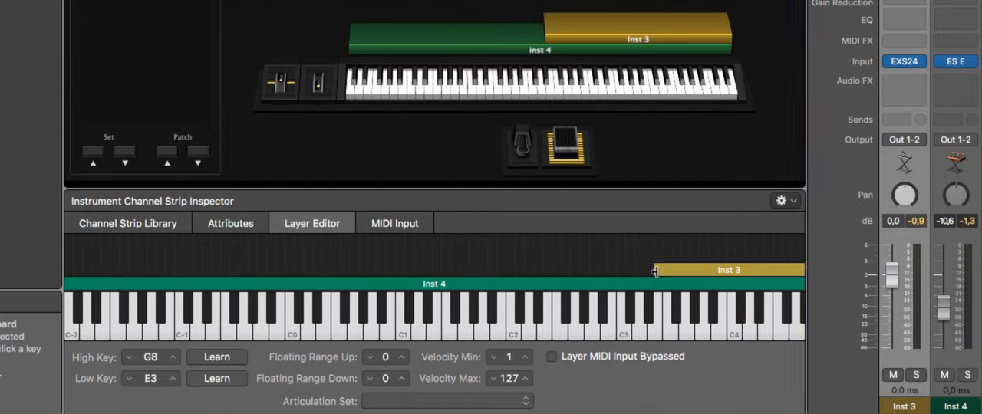
pyautogui.click(727, 270)
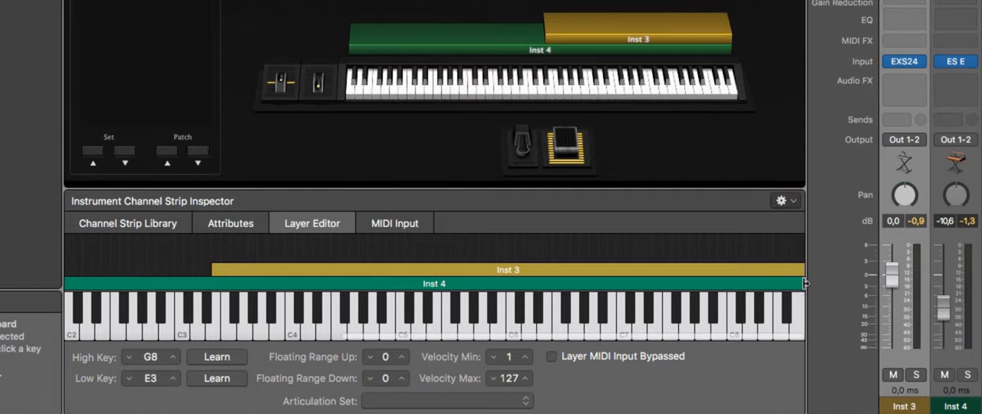
pyautogui.moveTo(804, 284); pyautogui.dragTo(356, 292)
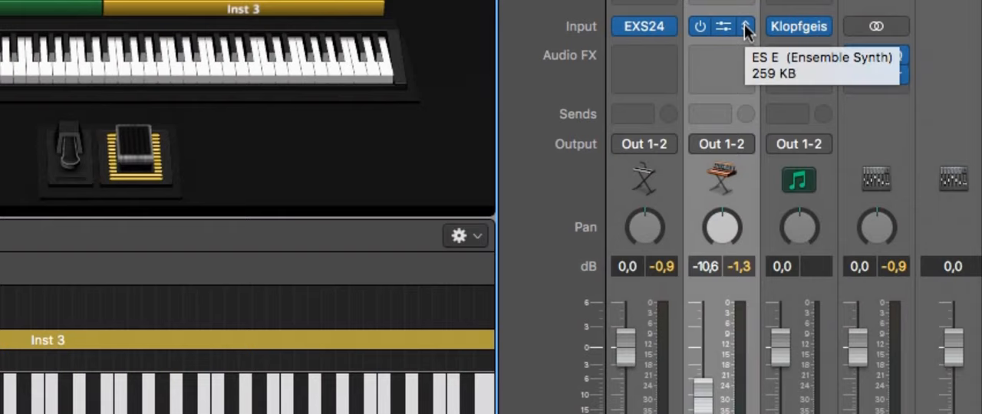
# - Load ES M (Monophonic Synth) in Mono on the Inst 4 Input slot, replacing ES E
pyautogui.click(746, 26)
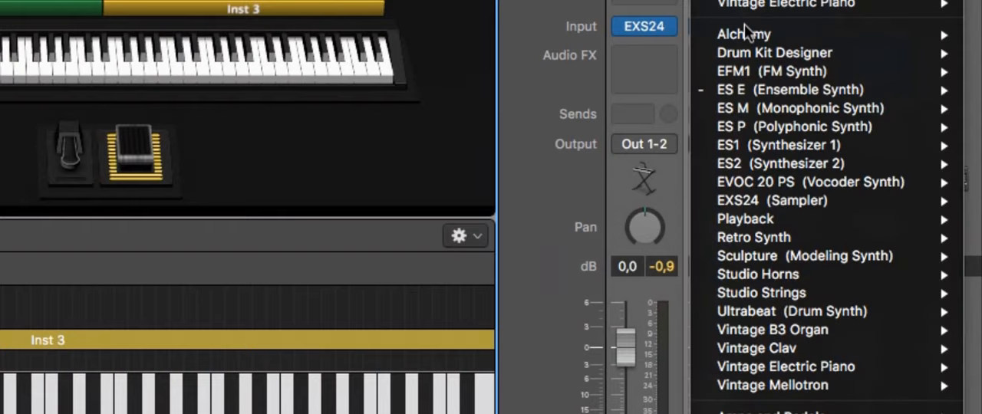
pyautogui.moveTo(798, 108)
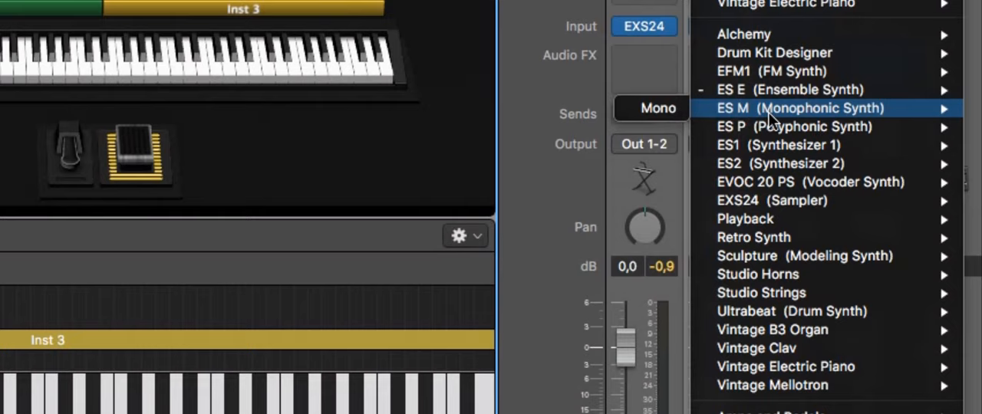
pyautogui.moveTo(657, 107)
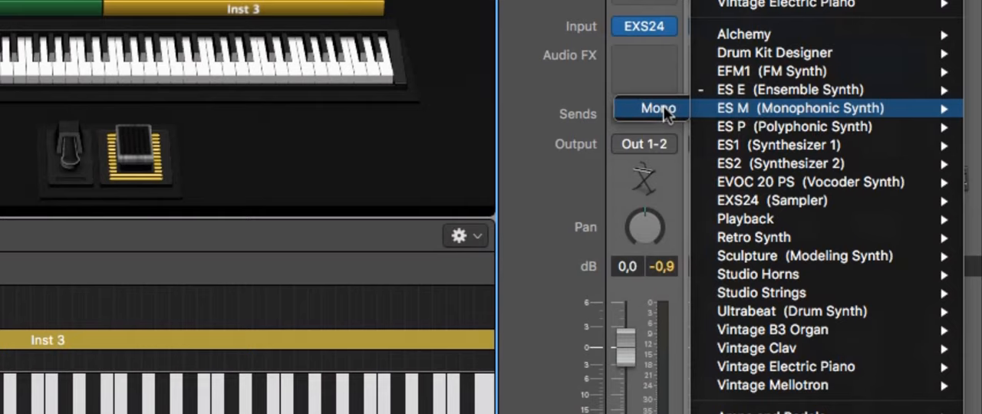
pyautogui.click(800, 108)
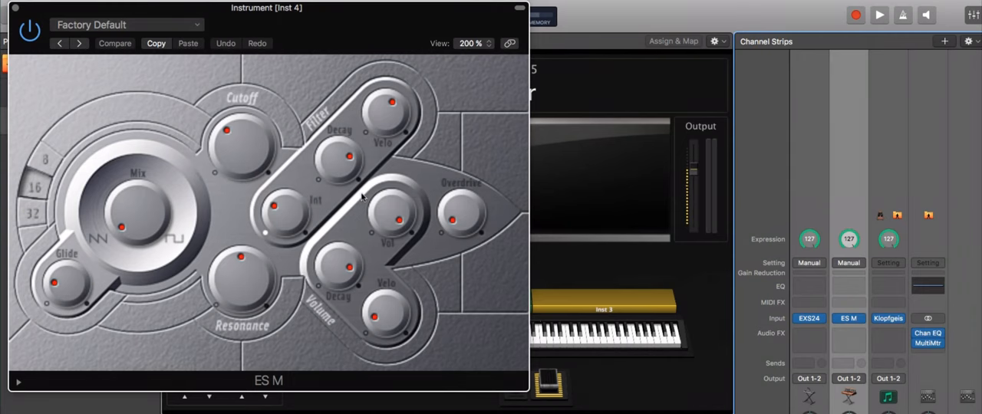